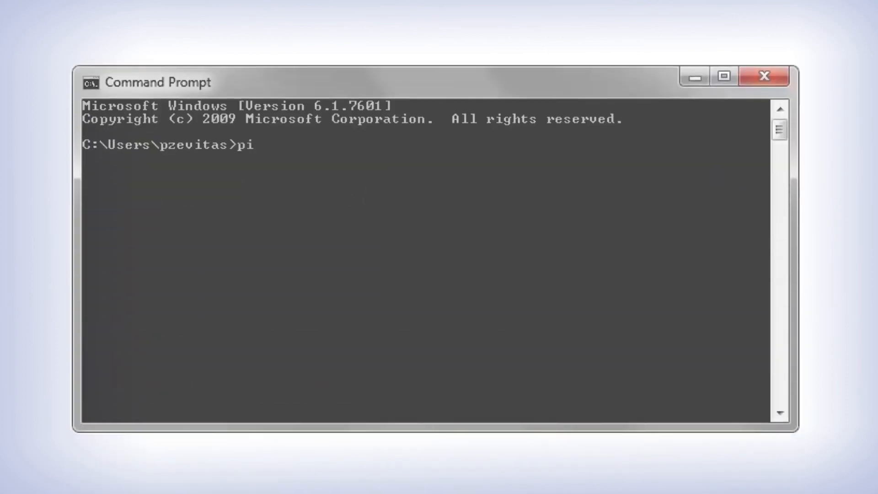
Run ping 192.168.100.2 and get replies with TTL=128 from the IO module.
type("ng 192.168.100.2")
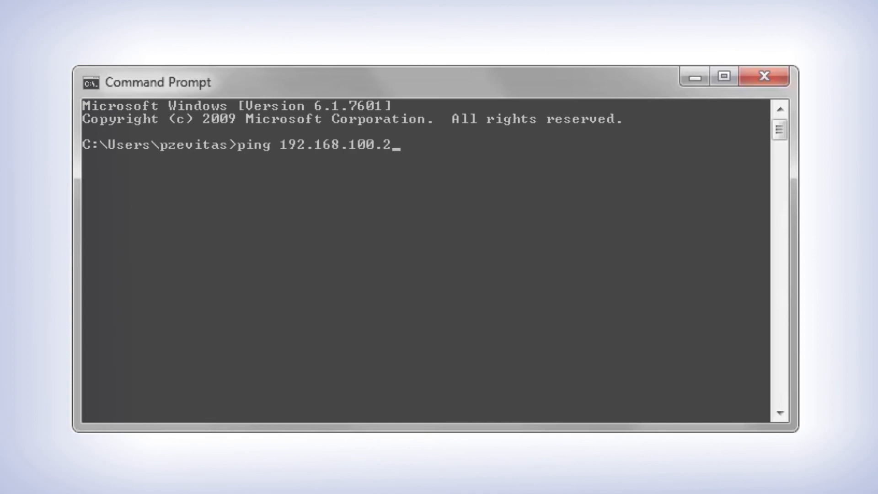
key("Enter")
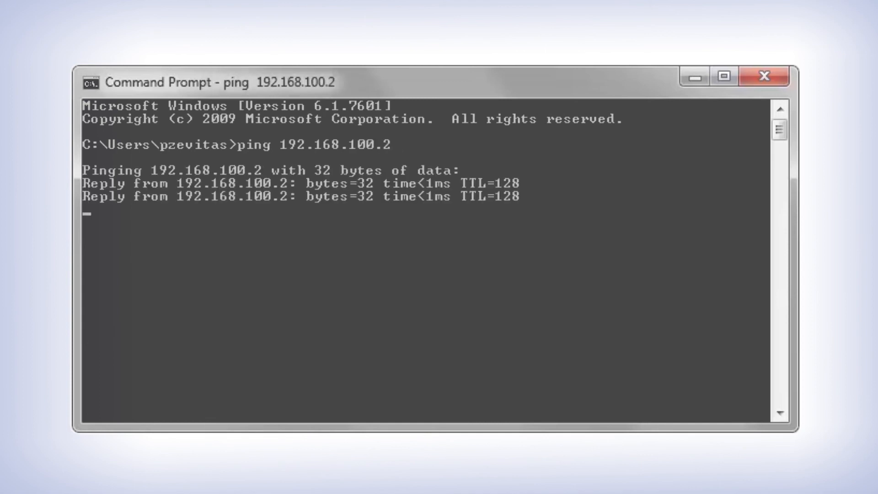